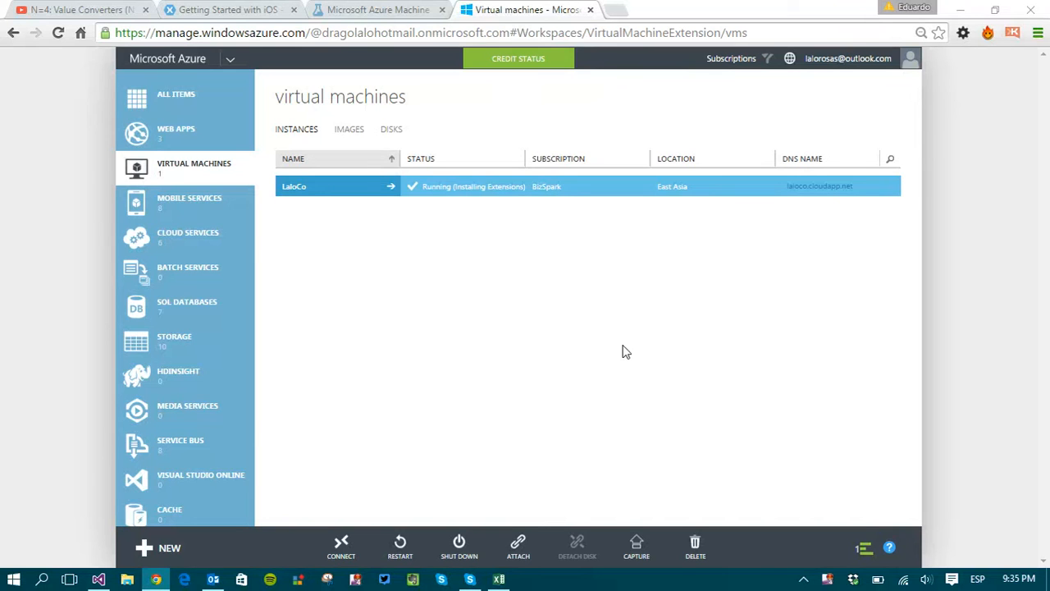
pyautogui.moveTo(610, 371)
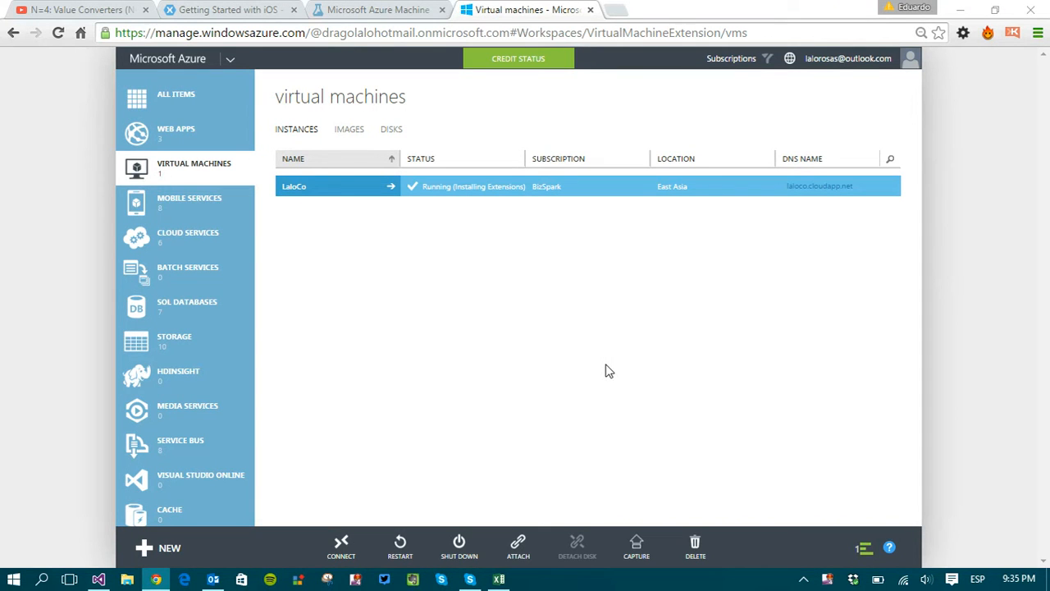
pyautogui.moveTo(517, 284)
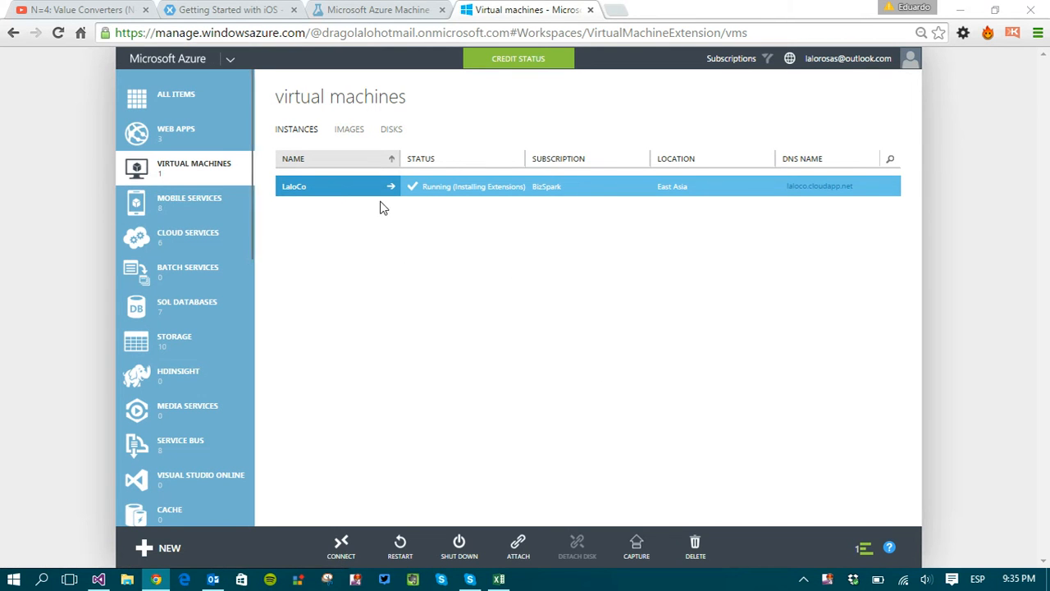
pyautogui.moveTo(388, 437)
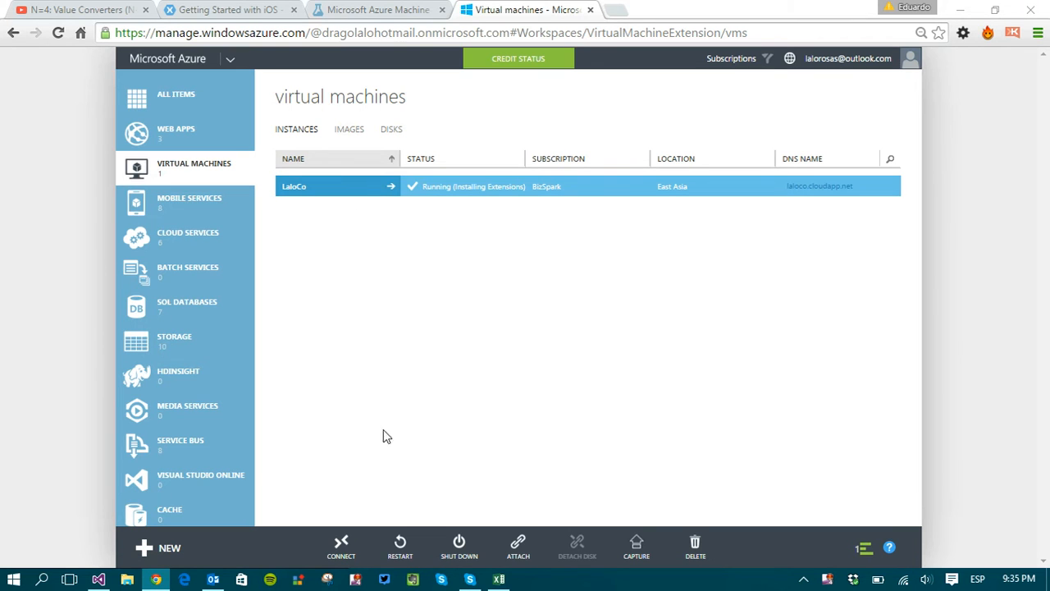
# Step: Download the RDP connection file for the LaloCo virtual machine via CONNECT
pyautogui.click(342, 549)
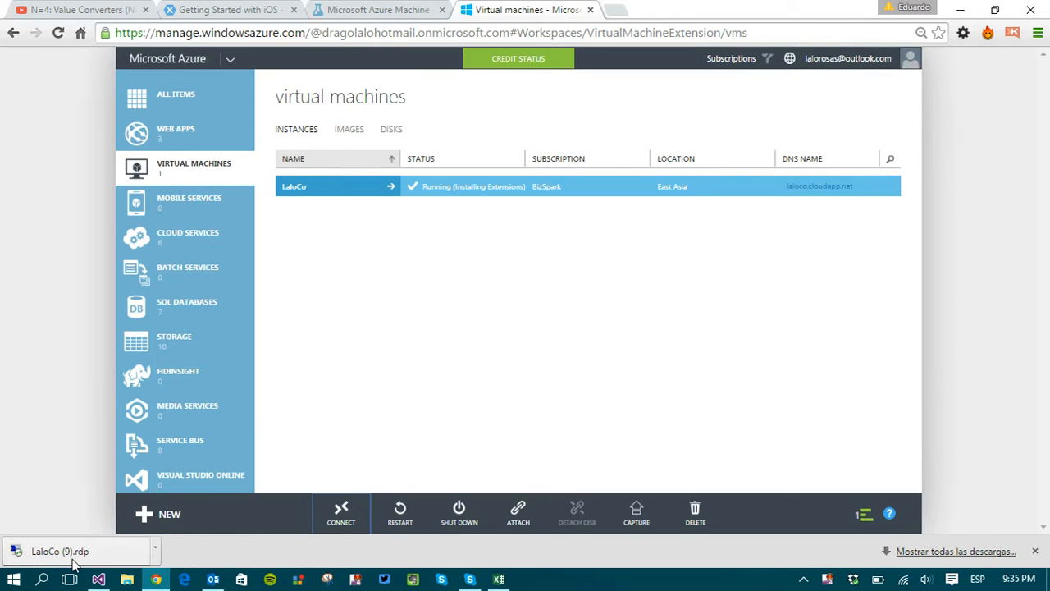
pyautogui.moveTo(140, 558)
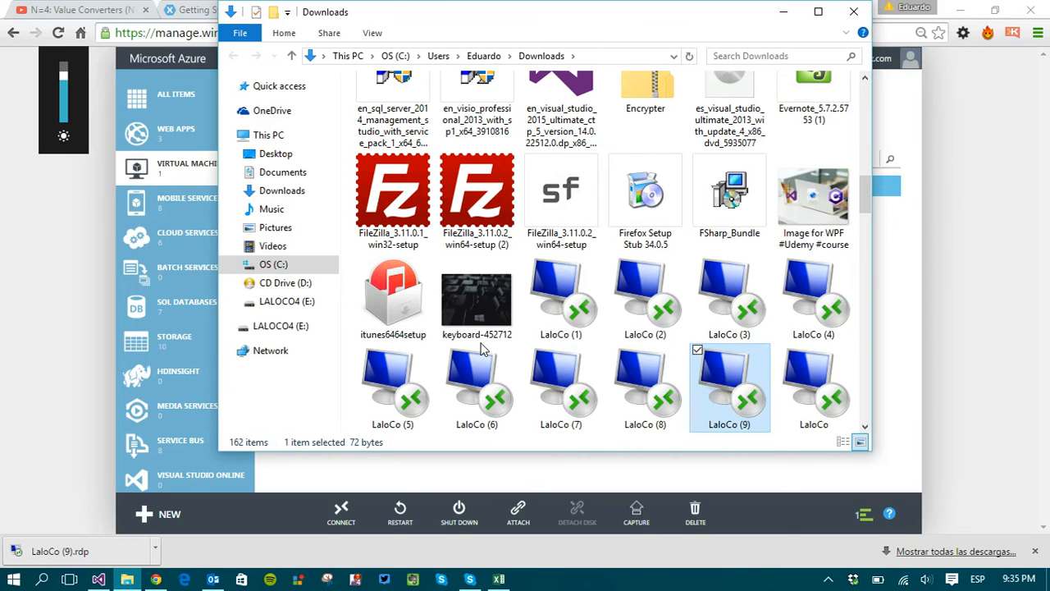
# Step: Edit LaloCo (9).rdp from Downloads to show the Remote Desktop Connection options
pyautogui.rightClick(729, 387)
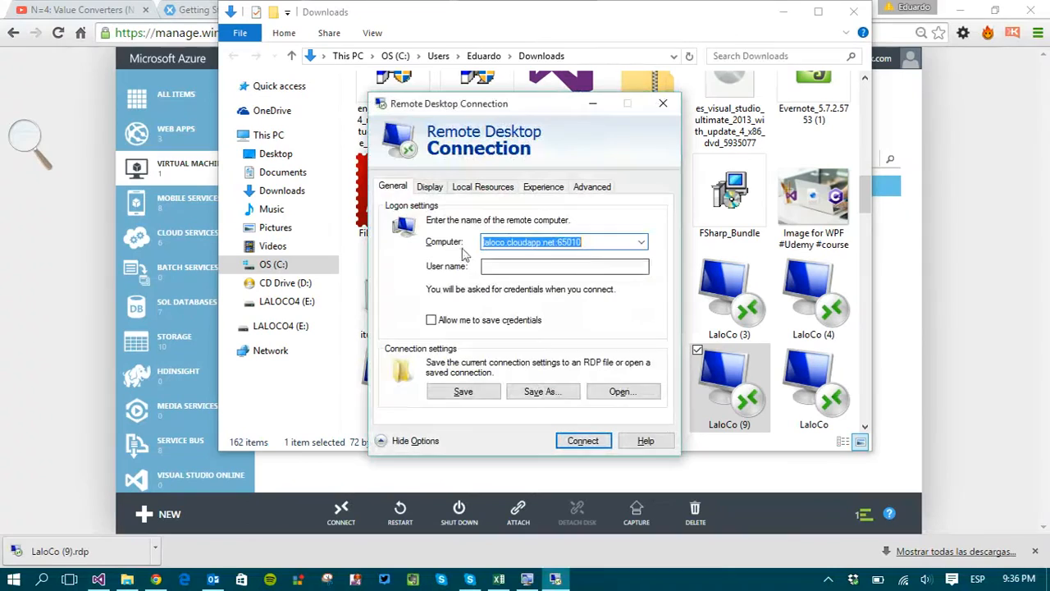
# Step: Share the local LALOCO4 (E:) drive with the remote session under Local Resources
pyautogui.click(482, 187)
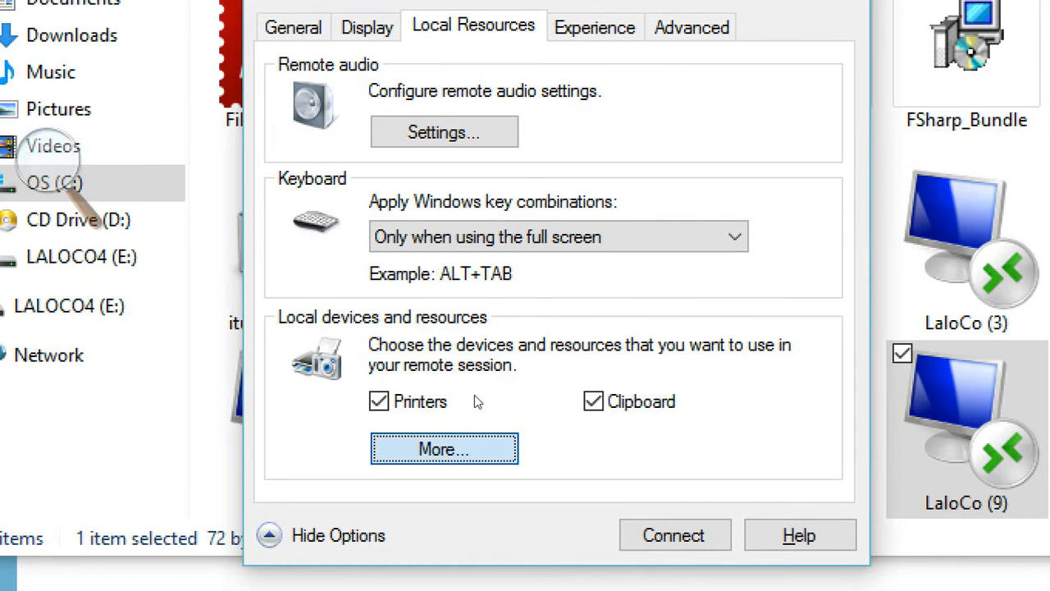
pyautogui.click(443, 450)
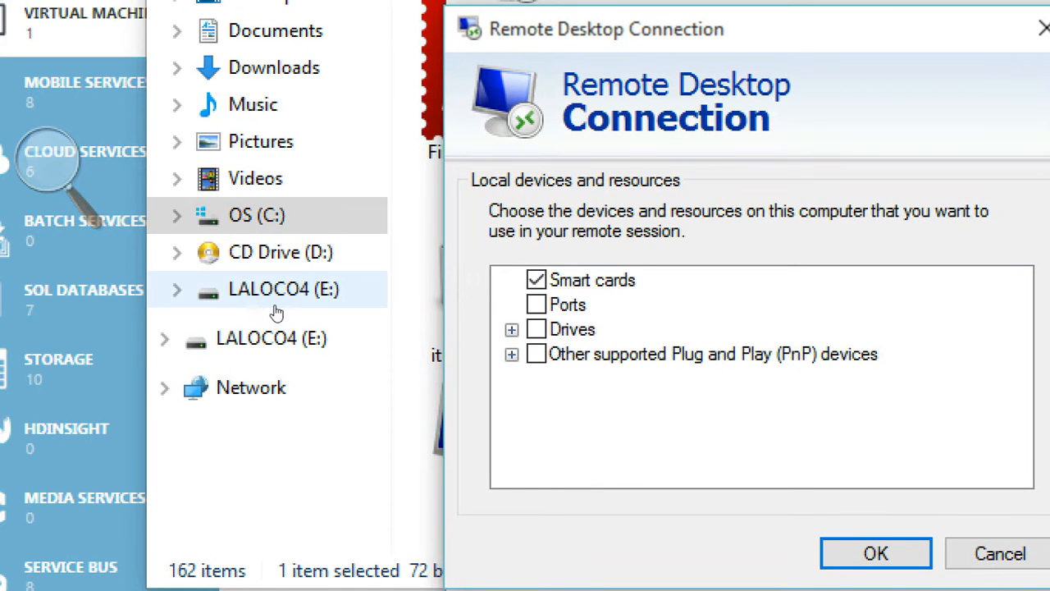
pyautogui.moveTo(368, 330)
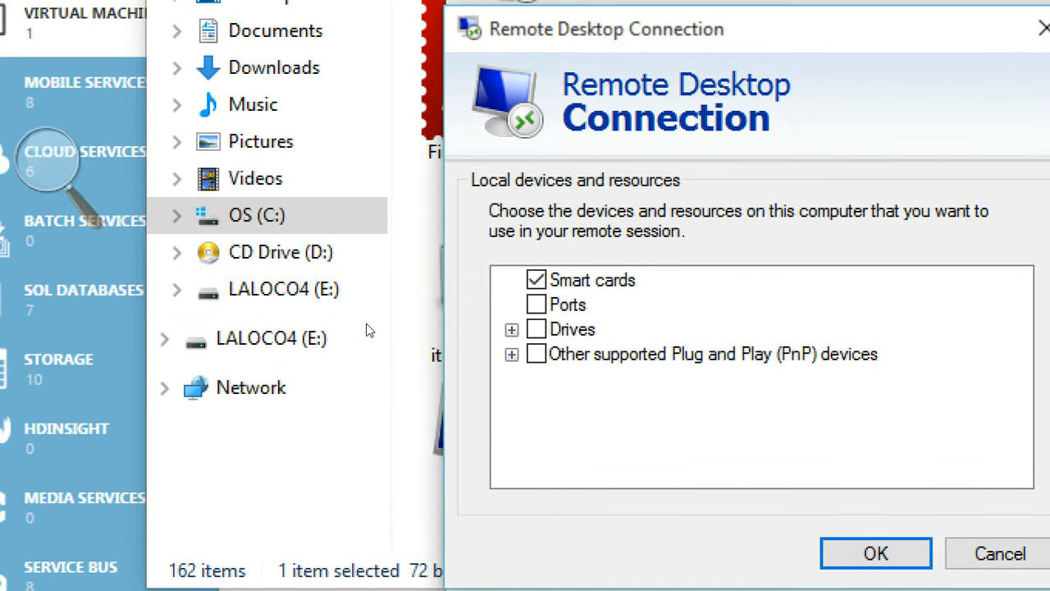
pyautogui.click(512, 328)
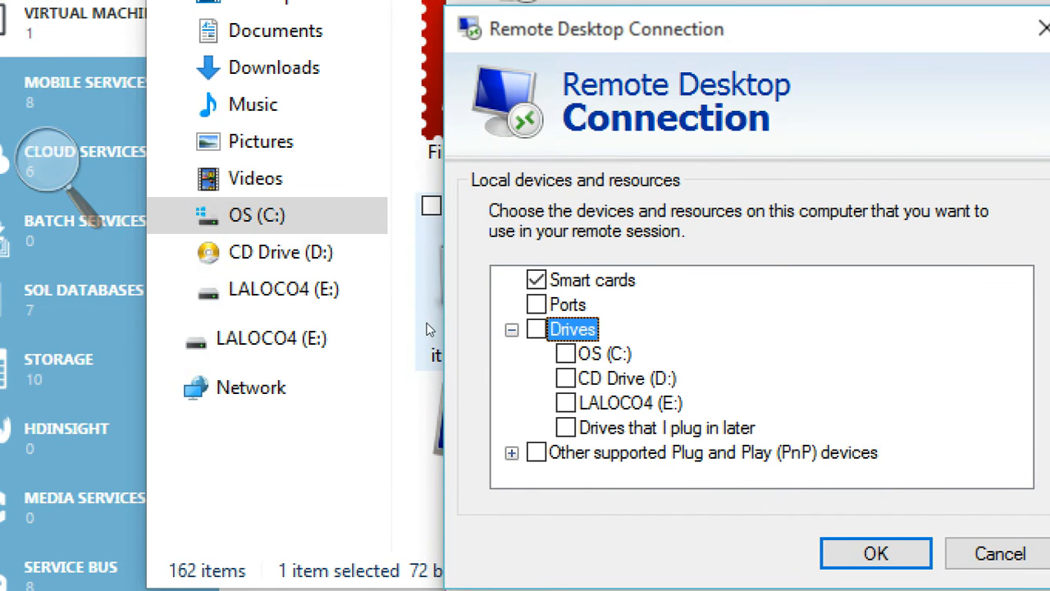
pyautogui.click(564, 403)
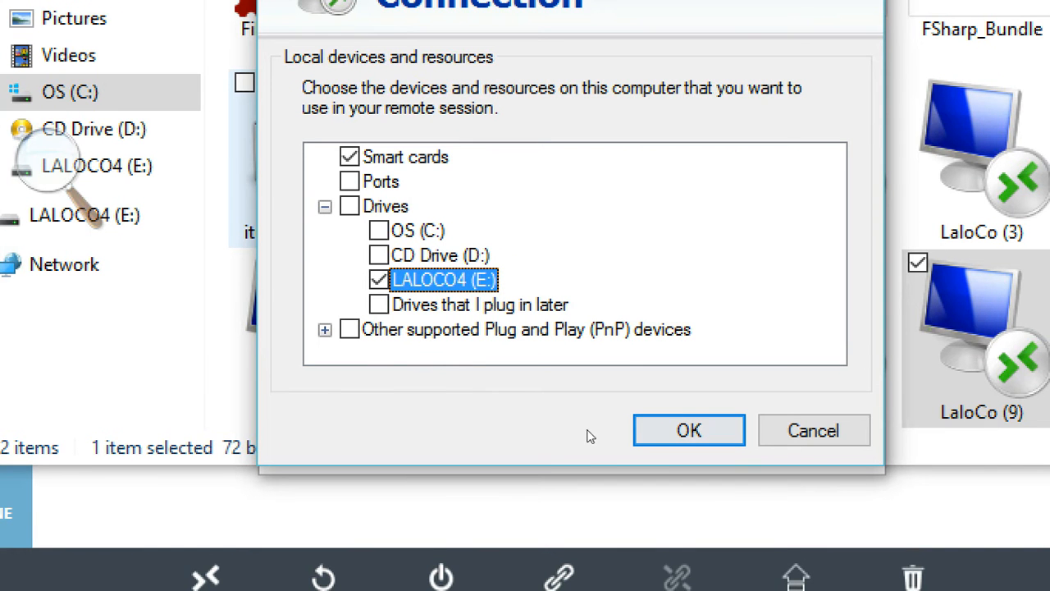
pyautogui.click(689, 430)
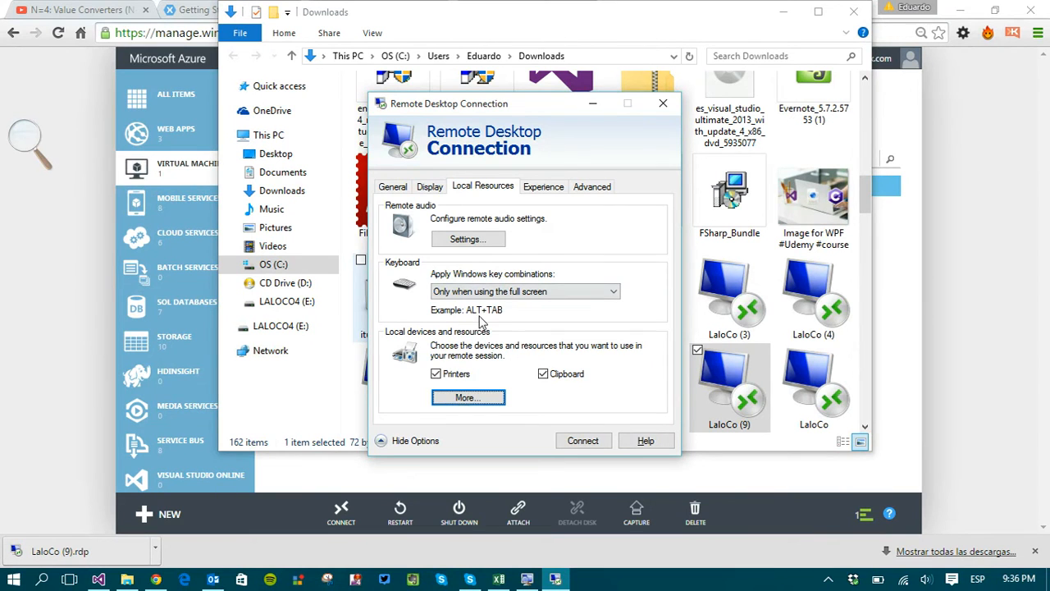
# Step: Connect to LaloCo despite the unknown-publisher warning and submit the sign-in password
pyautogui.click(394, 187)
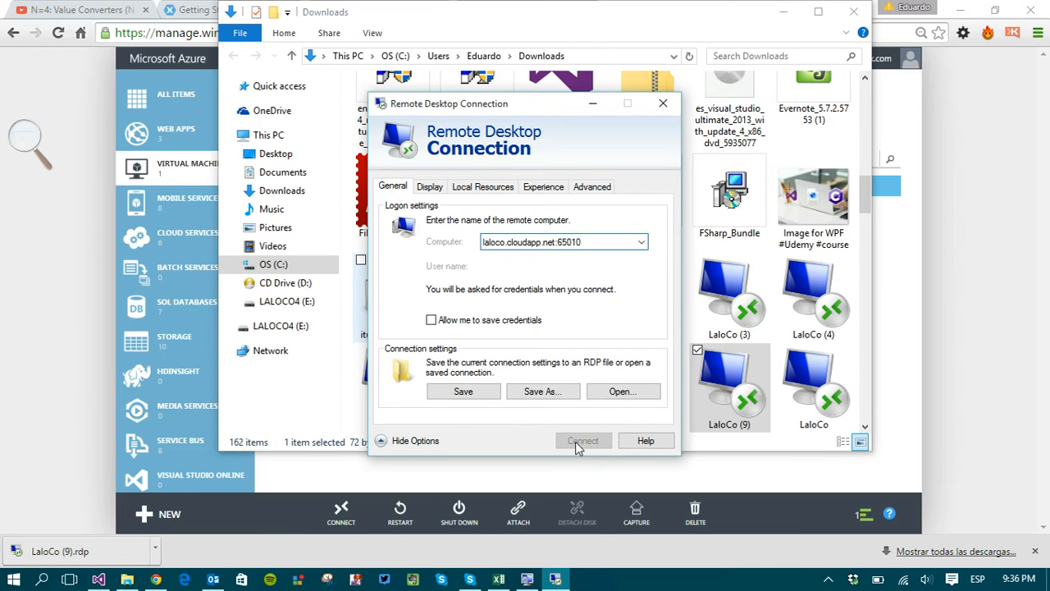
pyautogui.moveTo(604, 424)
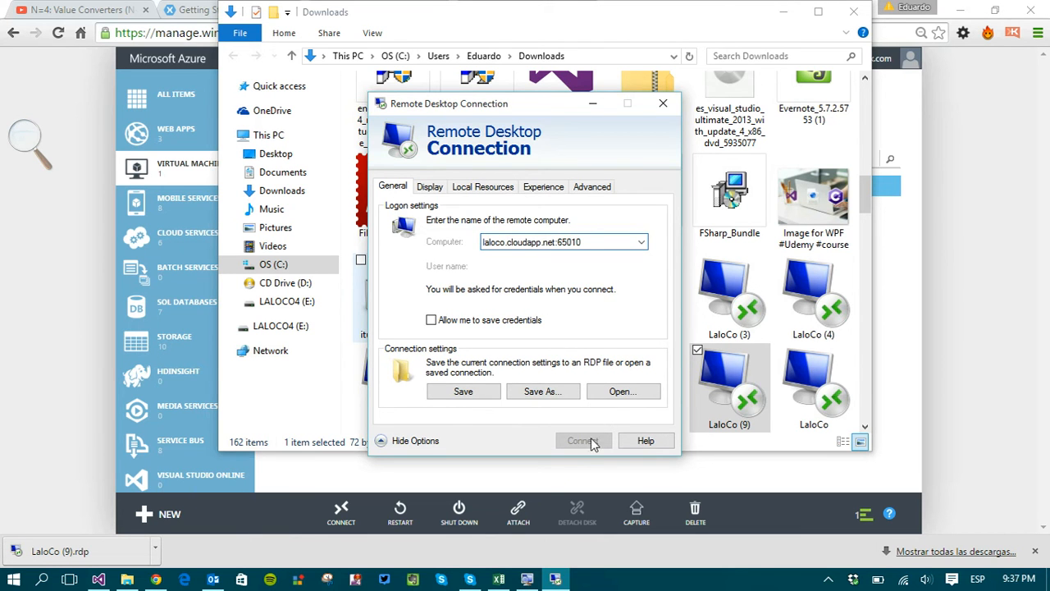
pyautogui.click(584, 440)
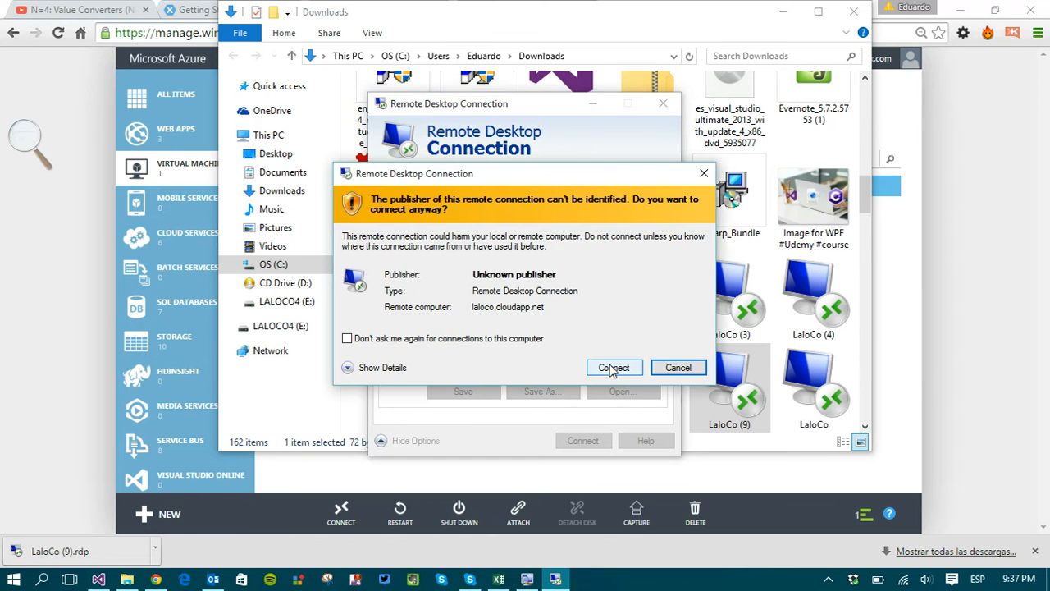
pyautogui.click(614, 368)
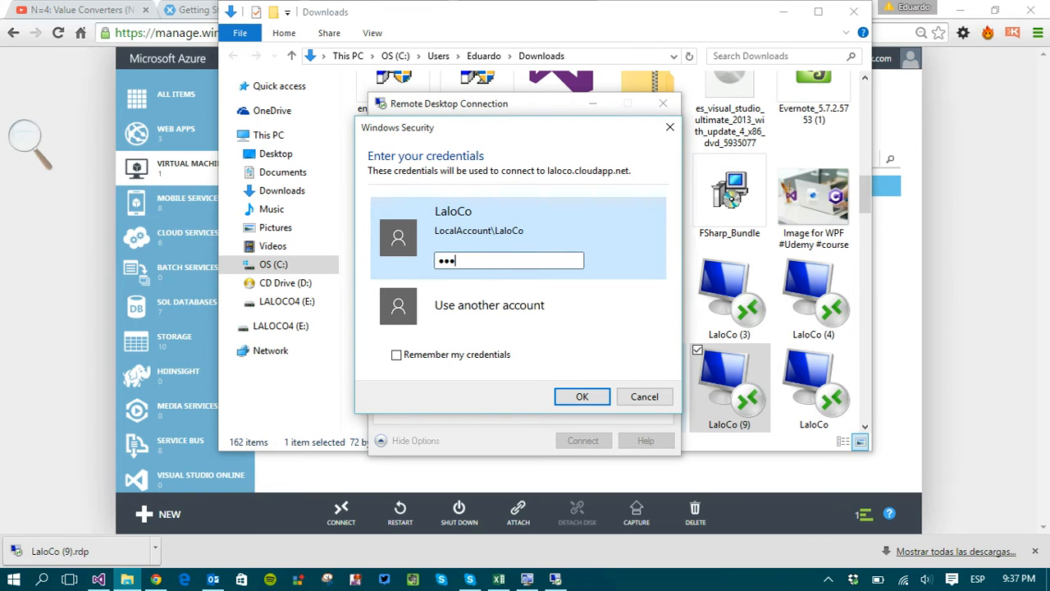
pyautogui.write('password')
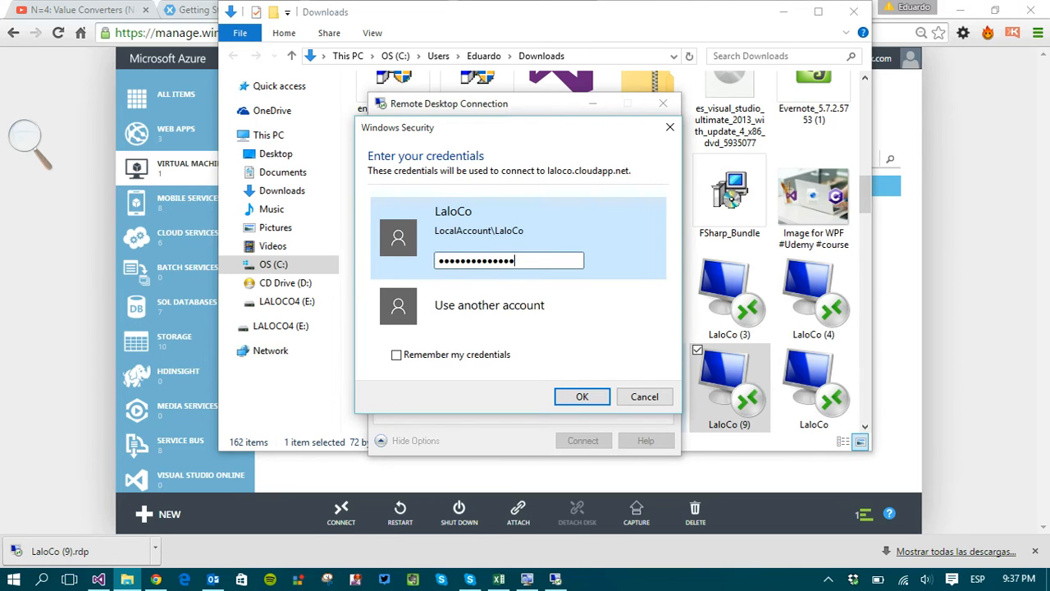
pyautogui.click(581, 395)
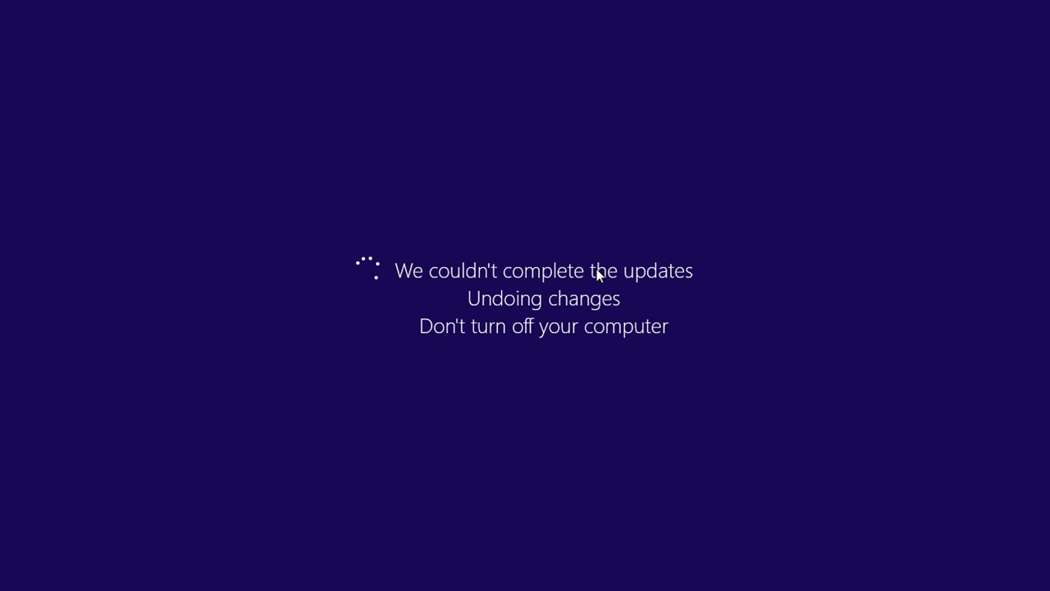
pyautogui.moveTo(592, 320)
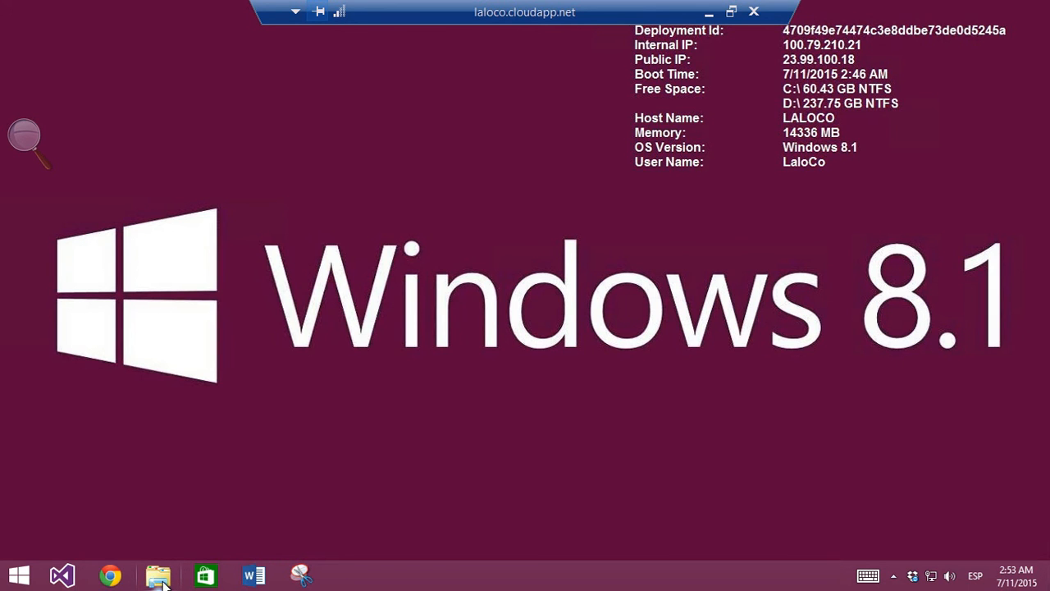
# Step: Show This PC on the VM, magnified, and select the redirected drive E on LALOCO
pyautogui.click(157, 574)
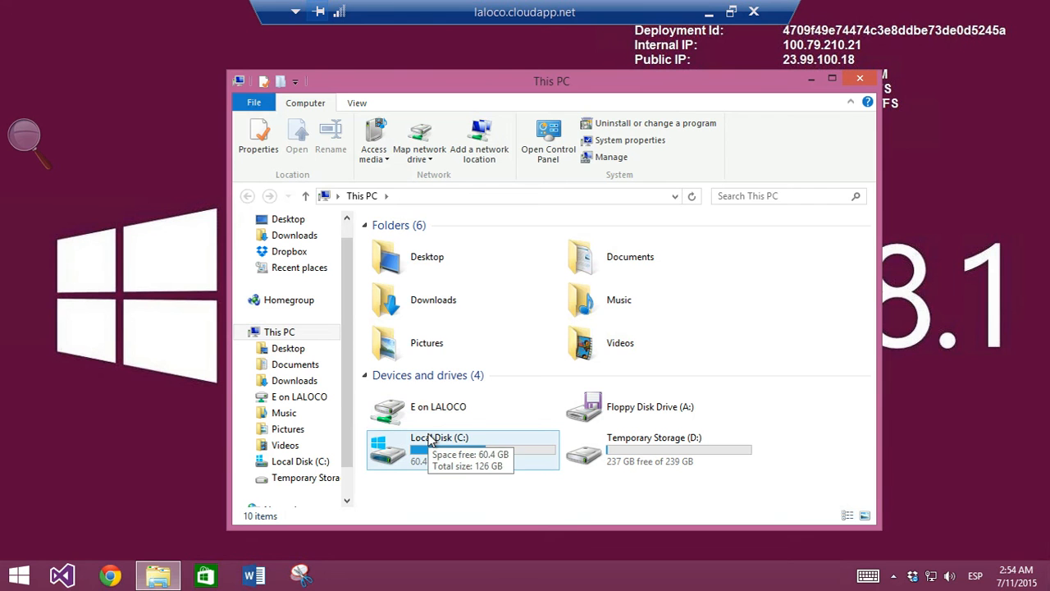
pyautogui.click(24, 140)
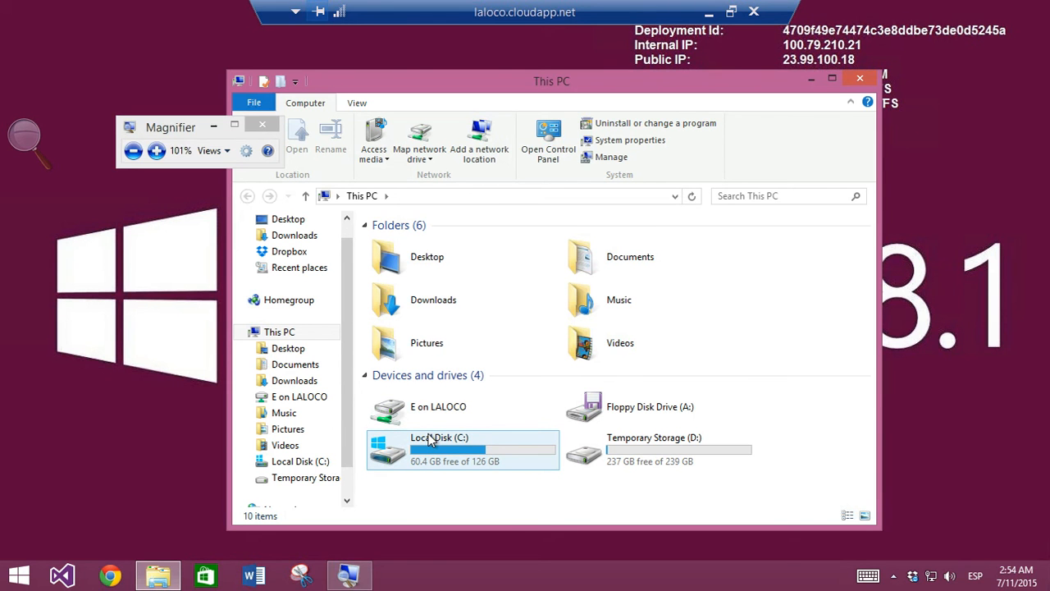
pyautogui.click(156, 151)
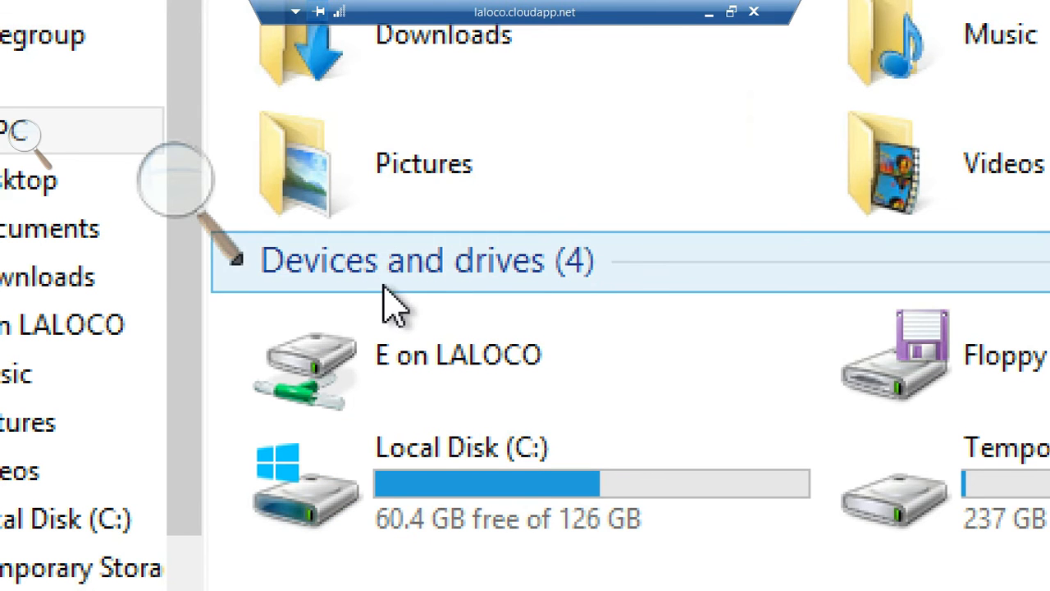
pyautogui.moveTo(424, 353)
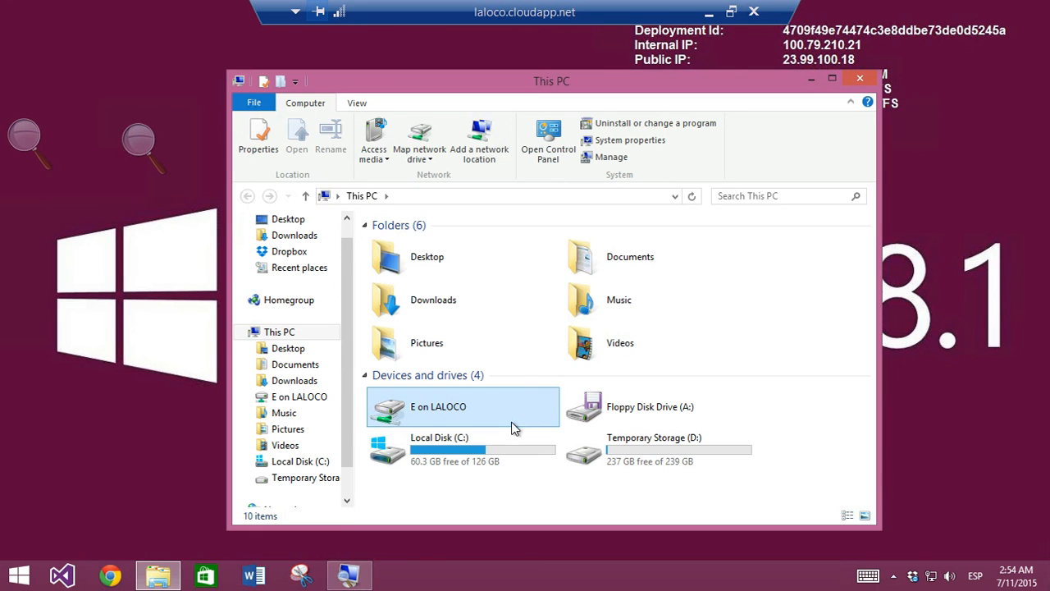
pyautogui.click(463, 407)
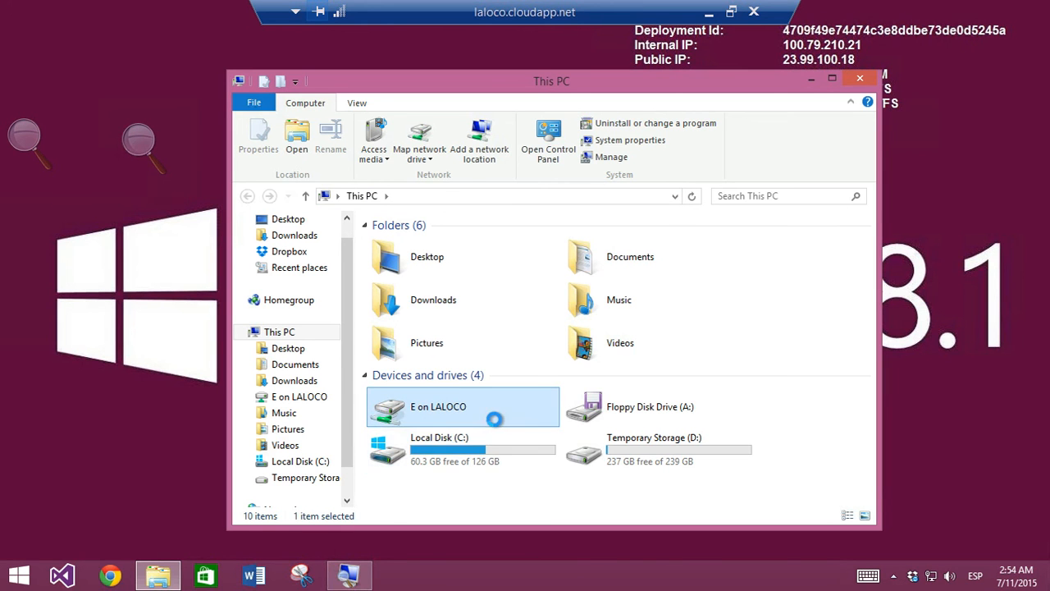
# Step: Browse into E on LALOCO and select the Message text file for copying
pyautogui.doubleClick(462, 407)
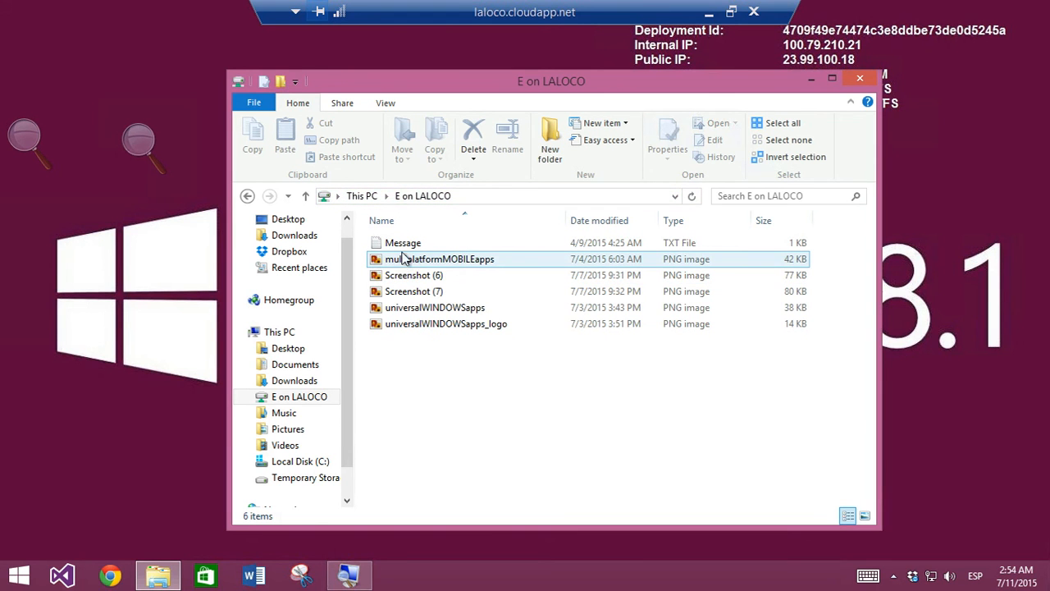
pyautogui.click(402, 243)
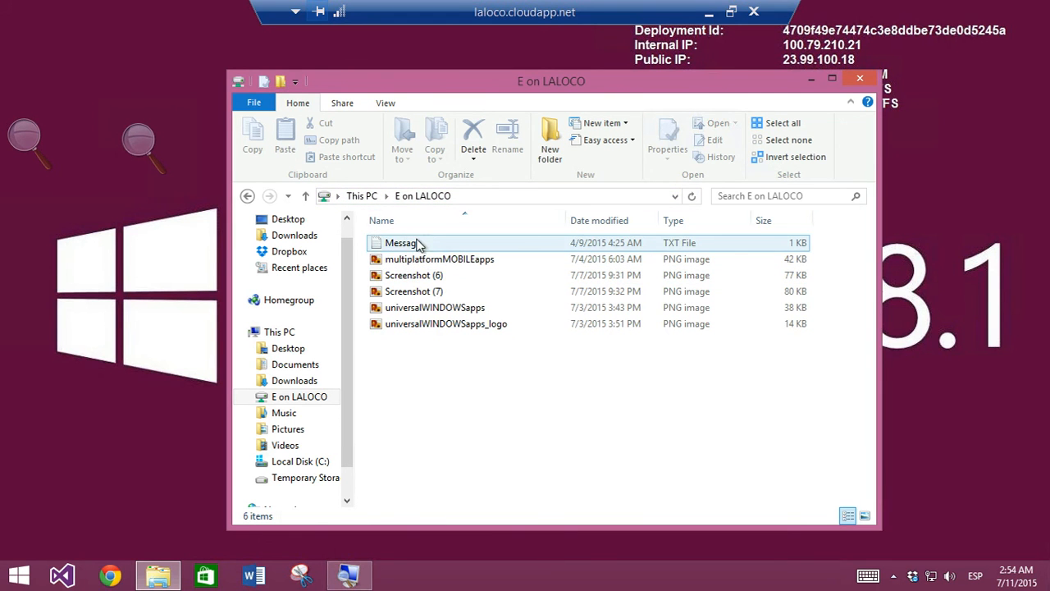
pyautogui.click(402, 242)
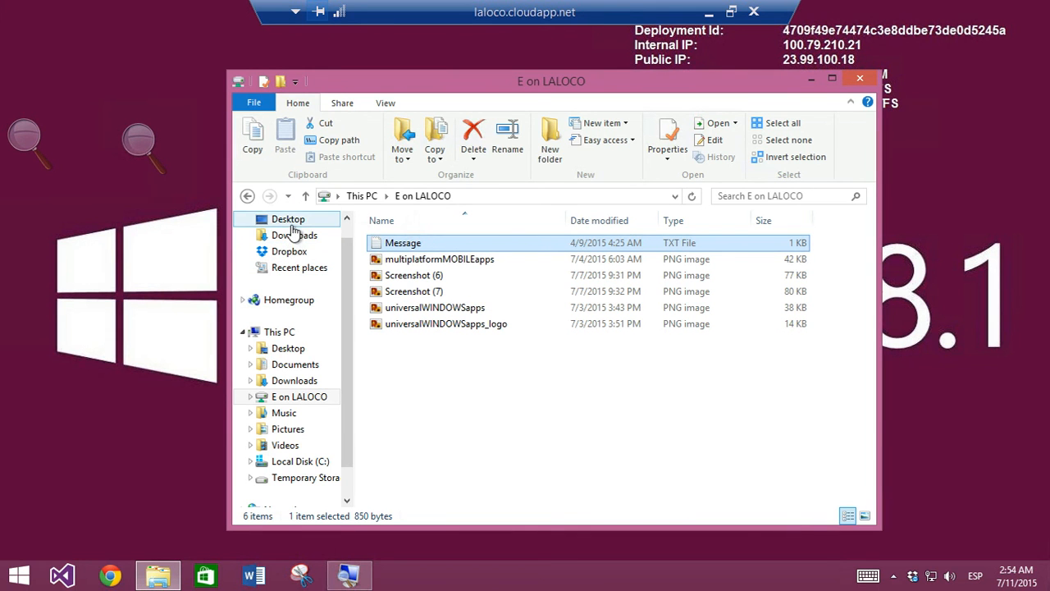
# Step: Paste Message onto the VM Desktop and dismiss the open-with prompt after trying it
pyautogui.click(289, 220)
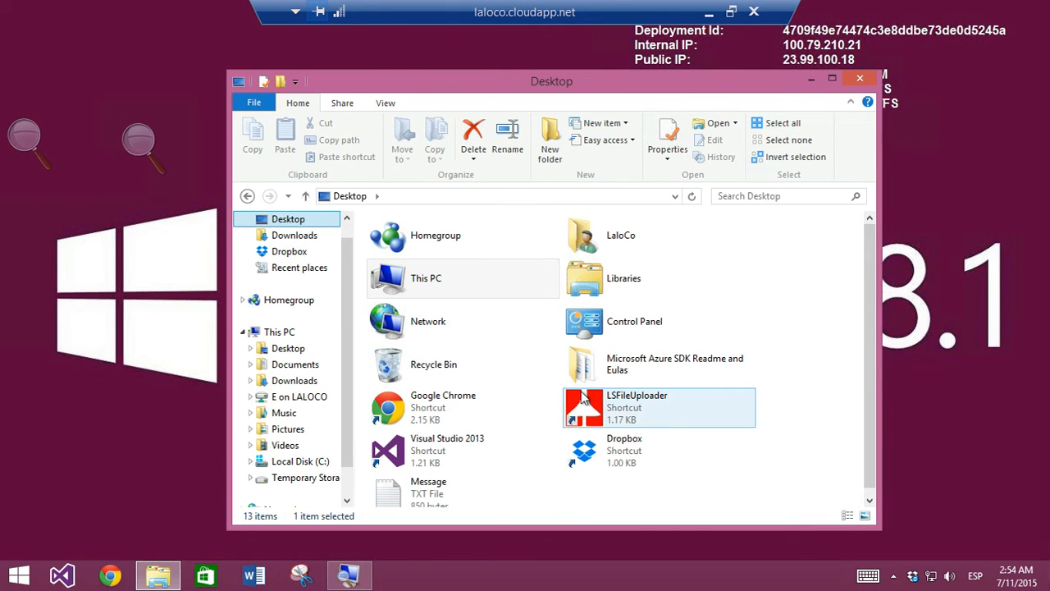
pyautogui.moveTo(585, 401)
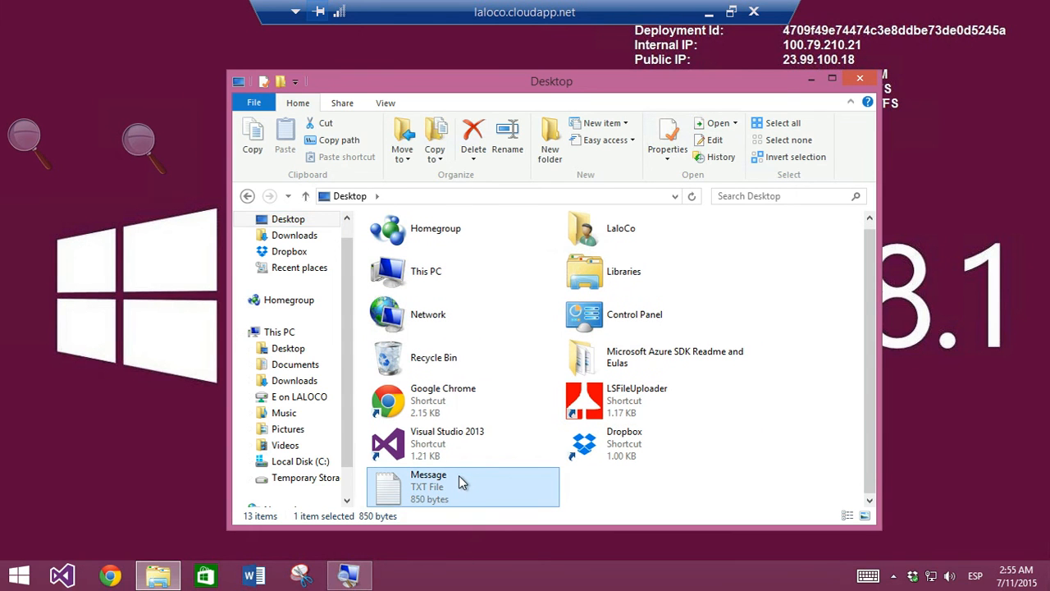
pyautogui.moveTo(135, 360)
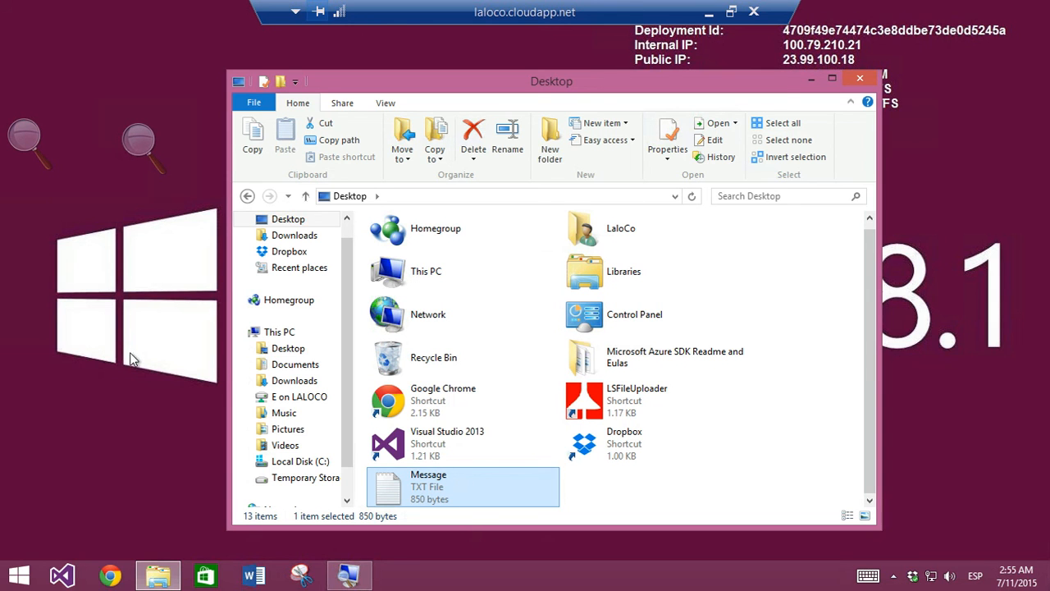
pyautogui.moveTo(486, 486)
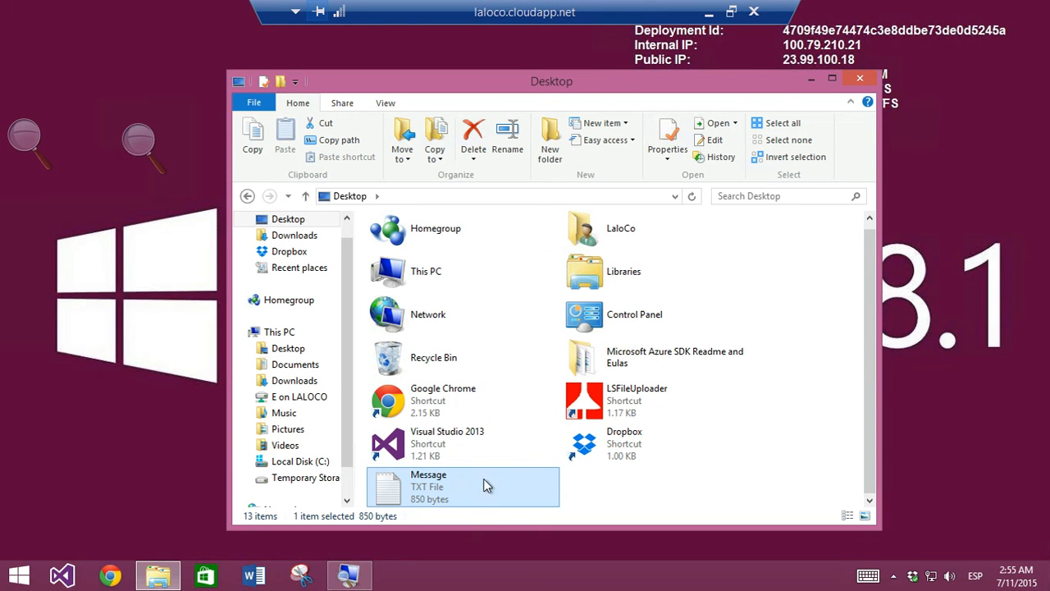
pyautogui.moveTo(471, 498)
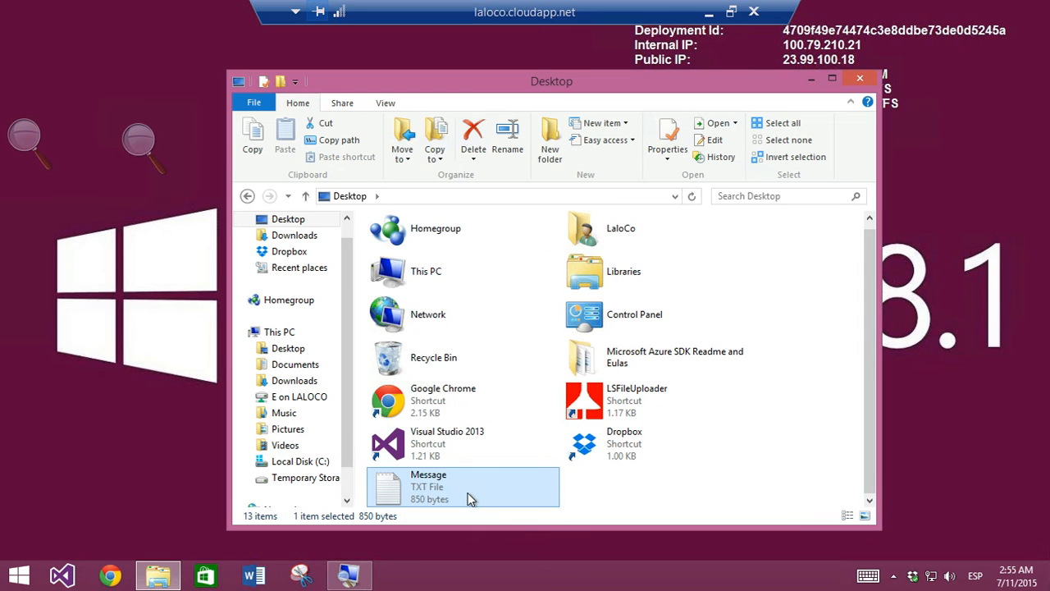
pyautogui.doubleClick(428, 486)
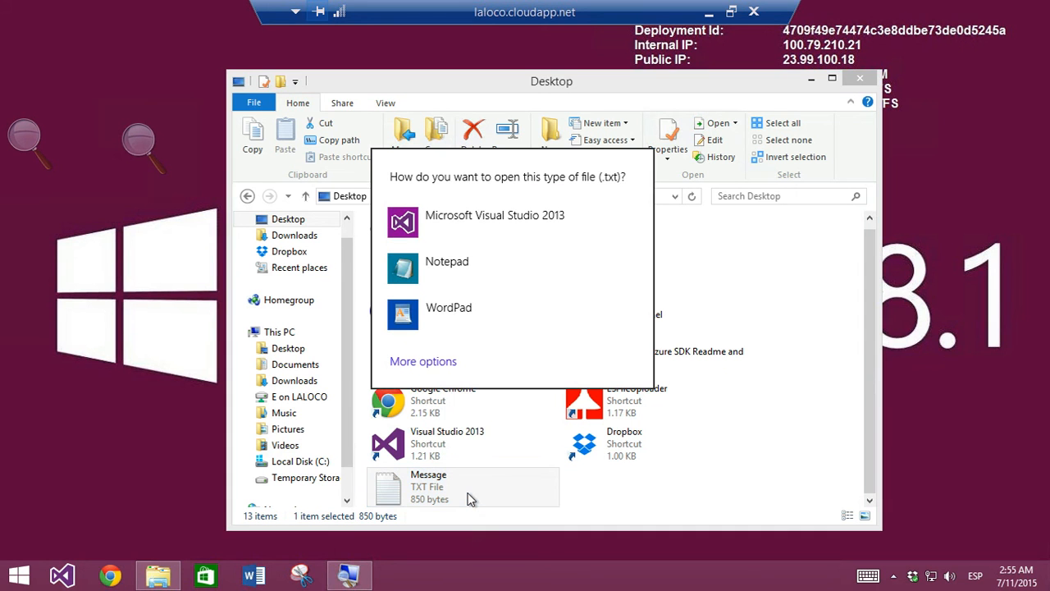
pyautogui.moveTo(517, 186)
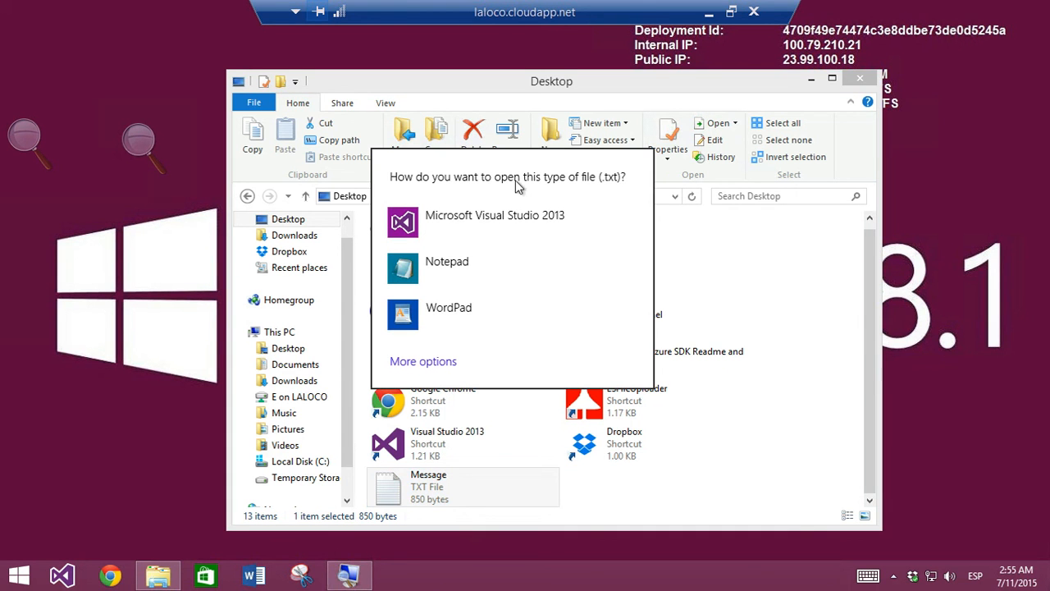
pyautogui.click(447, 261)
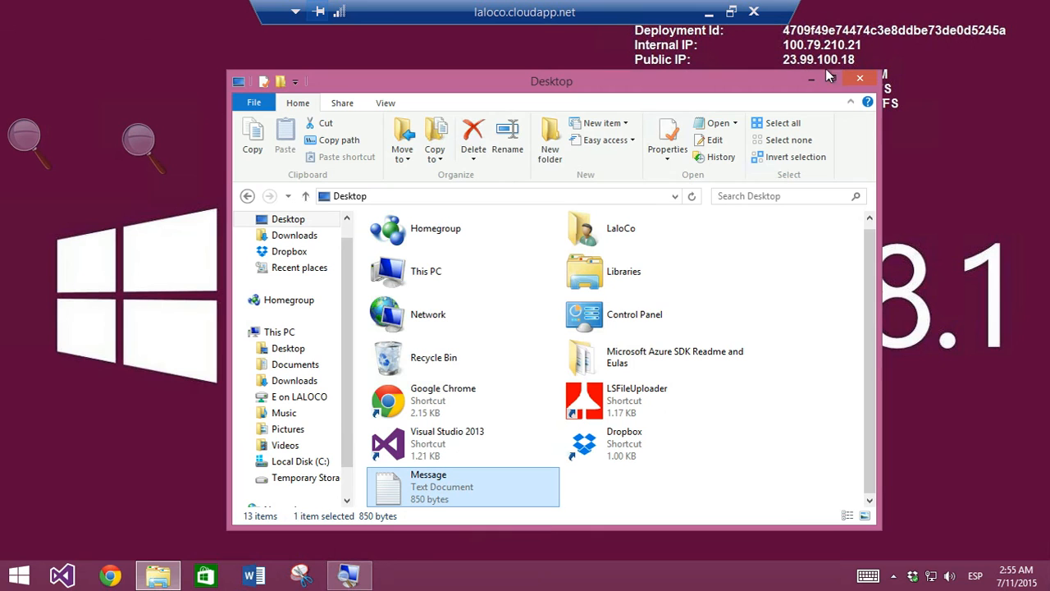
pyautogui.moveTo(583, 315)
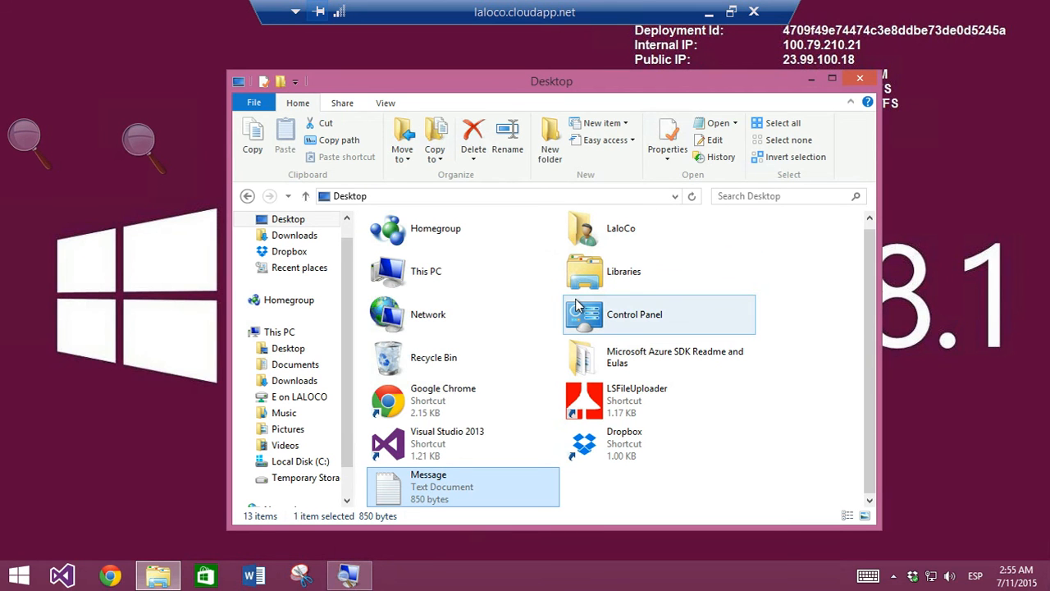
pyautogui.moveTo(584, 315)
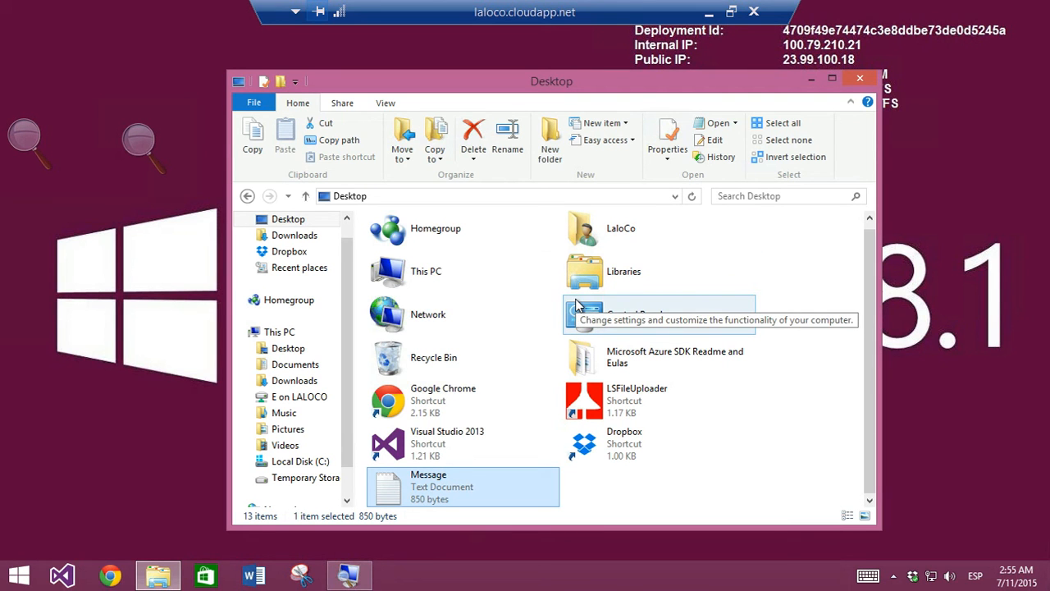